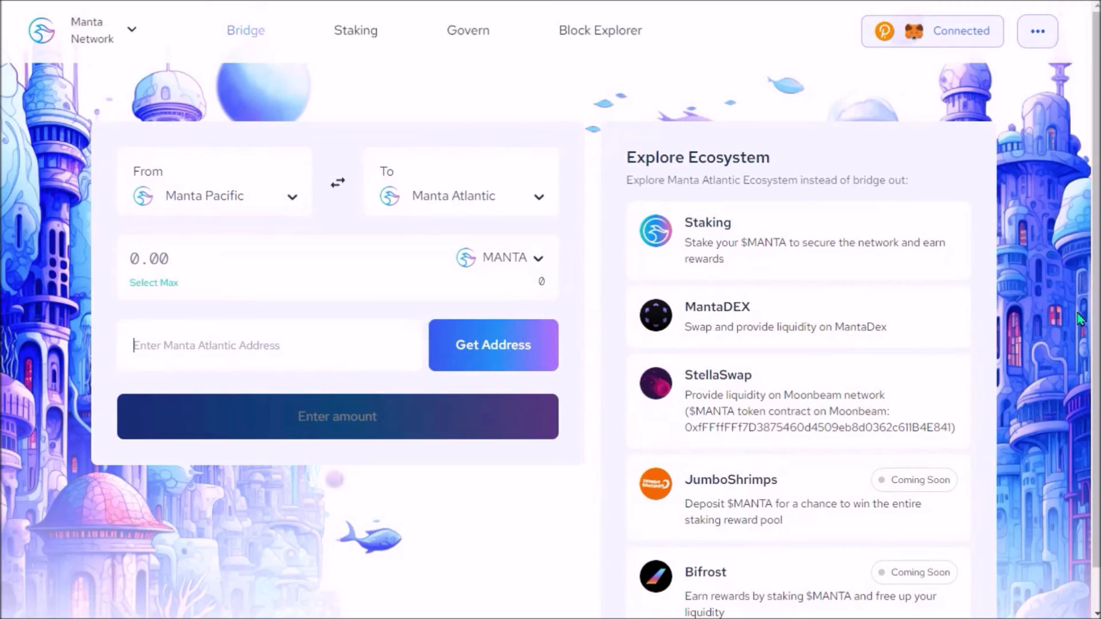
{"action": "mouse_move", "coordinate": [697, 327]}
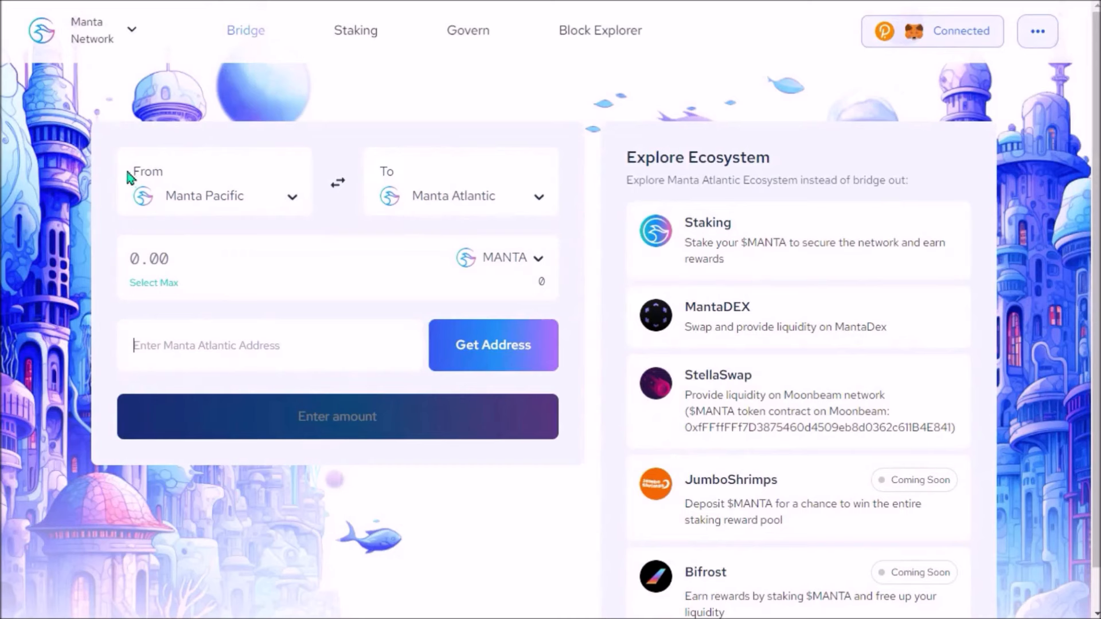
{"action": "mouse_move", "coordinate": [404, 222]}
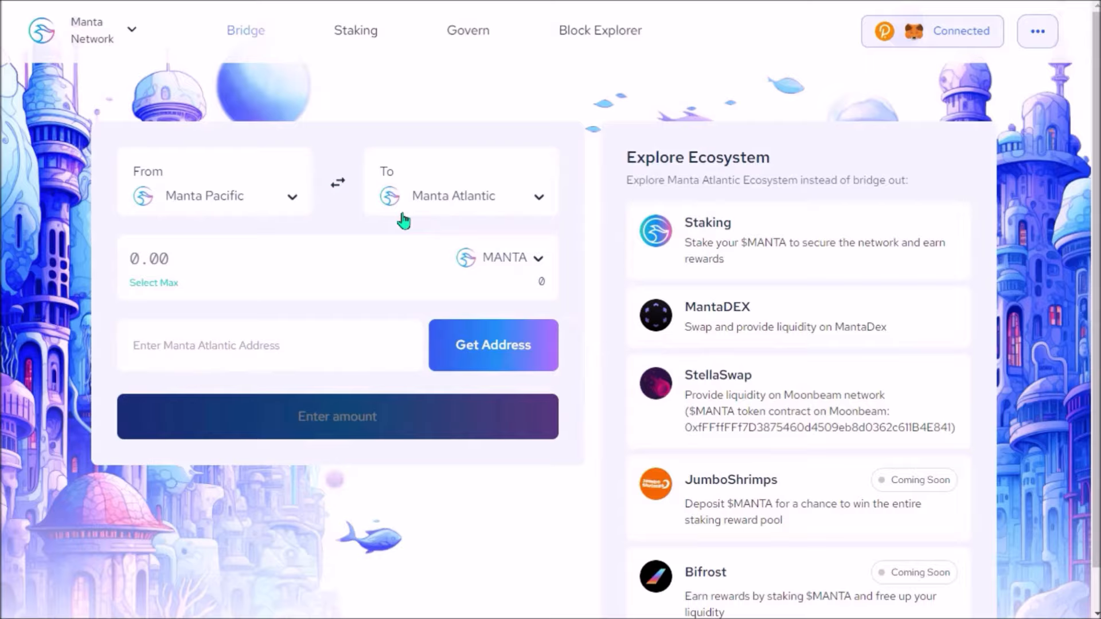
Browse the Collators table on the Staking page and reach the guide noting the top-100-wallet reward limit.
{"action": "left_click", "coordinate": [356, 30]}
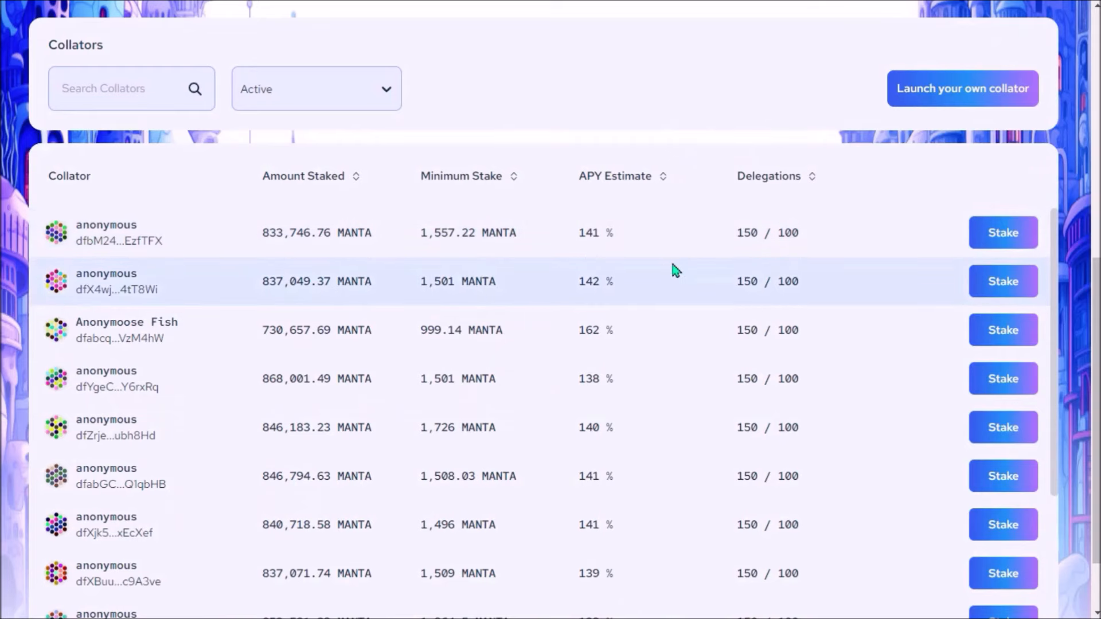
{"action": "scroll", "scroll_direction": "down", "scroll_amount": 3}
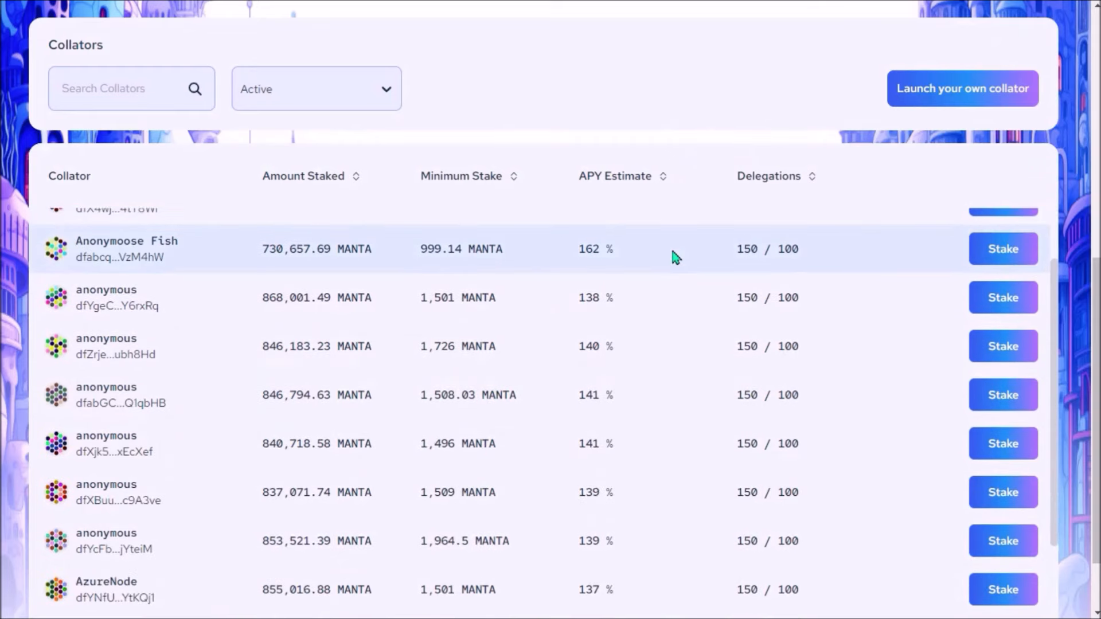
{"action": "mouse_move", "coordinate": [685, 247]}
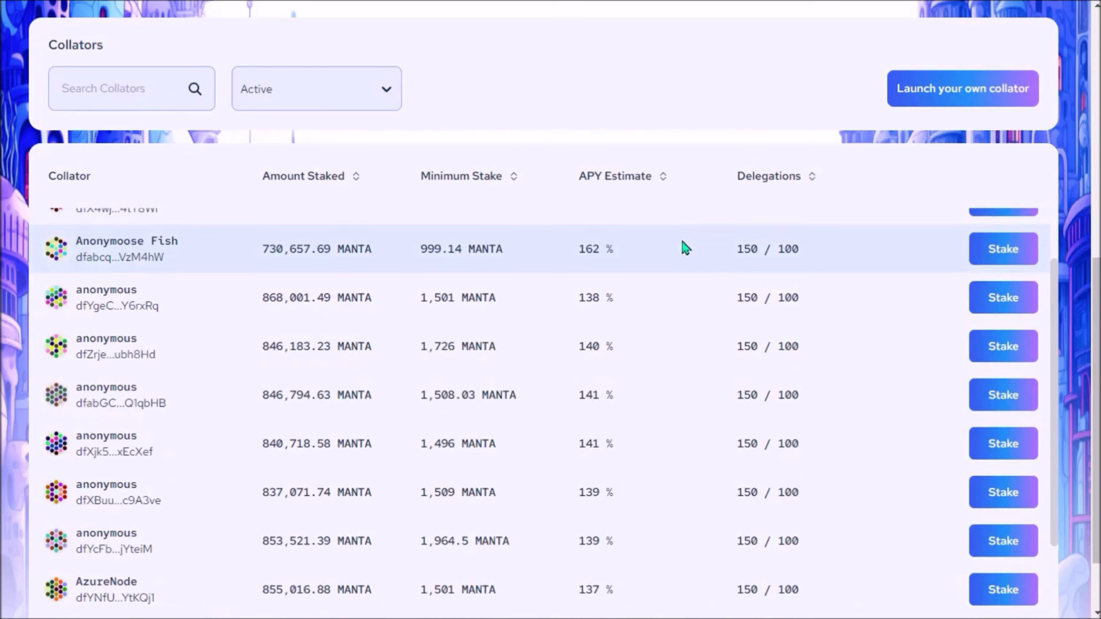
{"action": "mouse_move", "coordinate": [694, 251]}
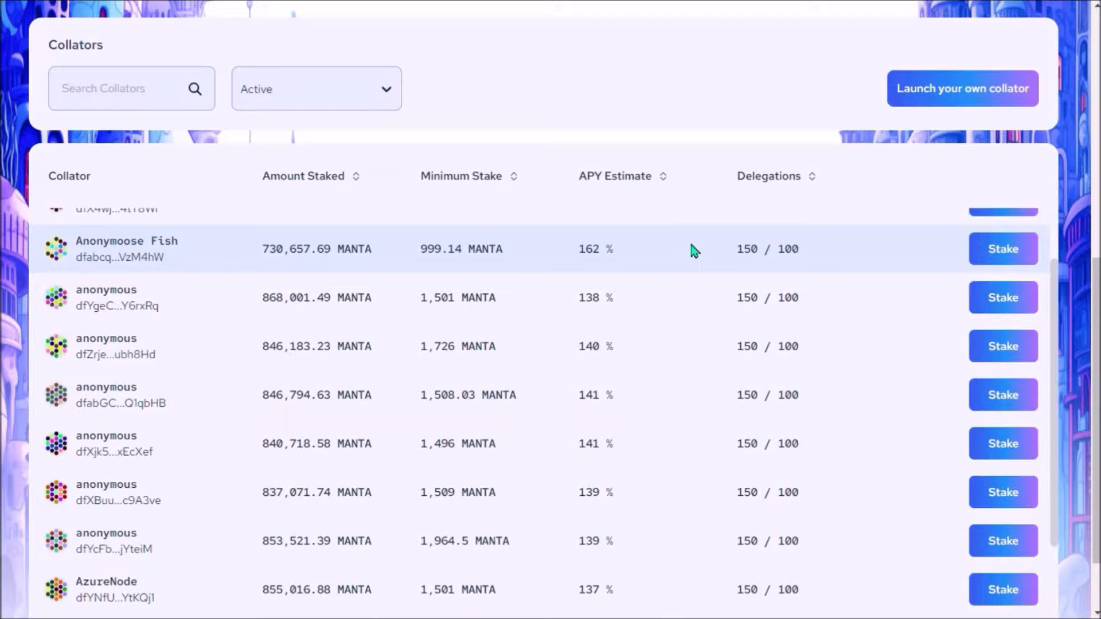
{"action": "scroll", "scroll_direction": "up", "scroll_amount": 3}
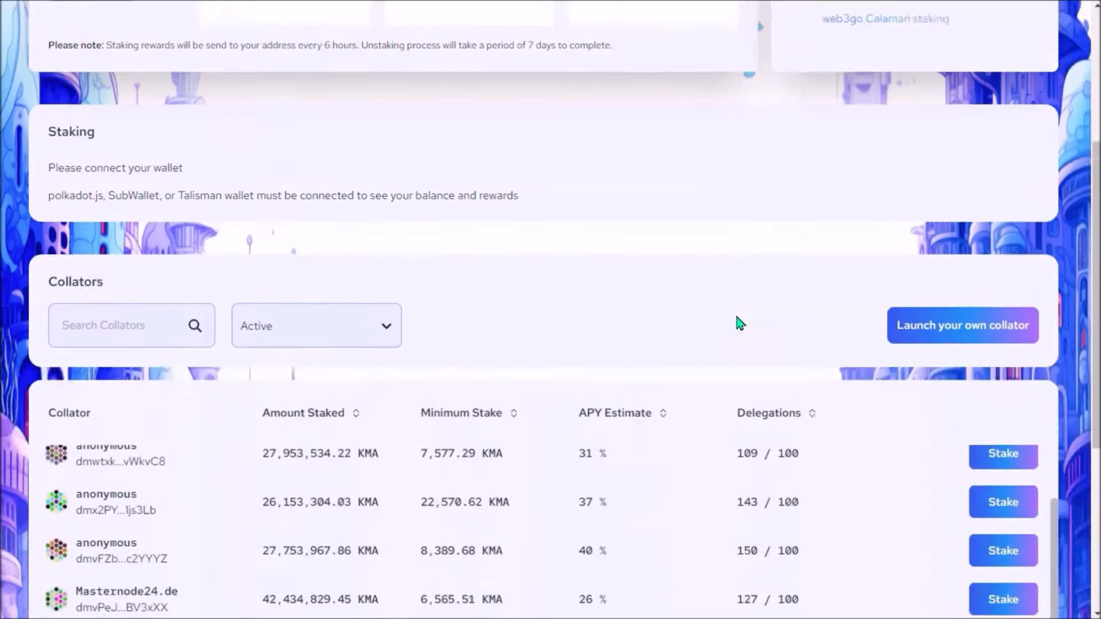
{"action": "scroll", "scroll_direction": "down", "scroll_amount": 3}
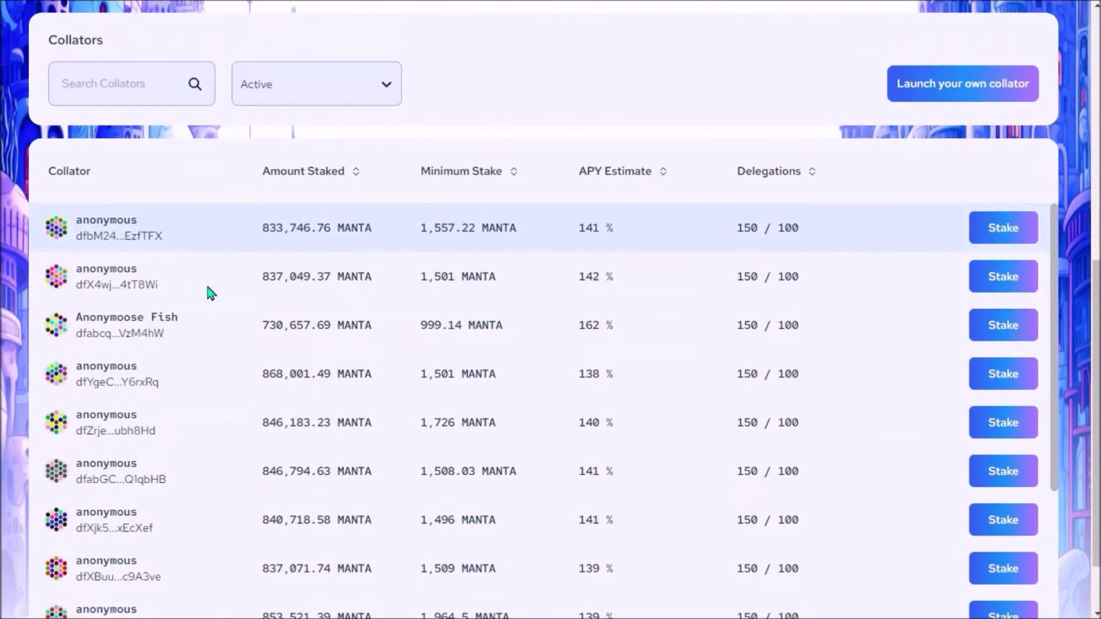
{"action": "scroll", "scroll_direction": "down", "scroll_amount": 3}
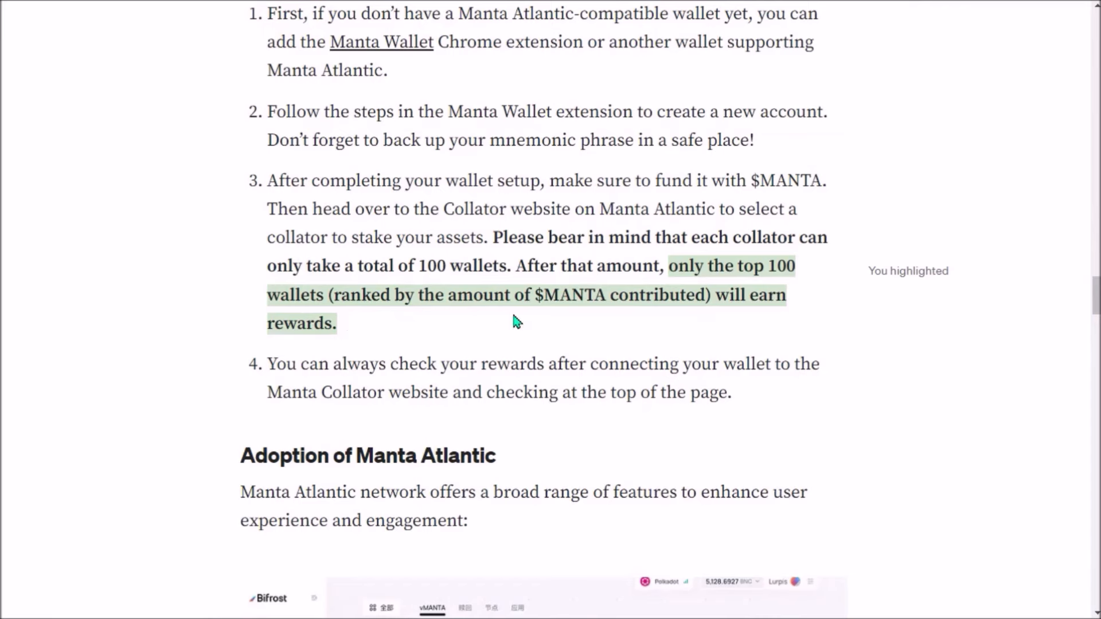
{"action": "mouse_move", "coordinate": [510, 321]}
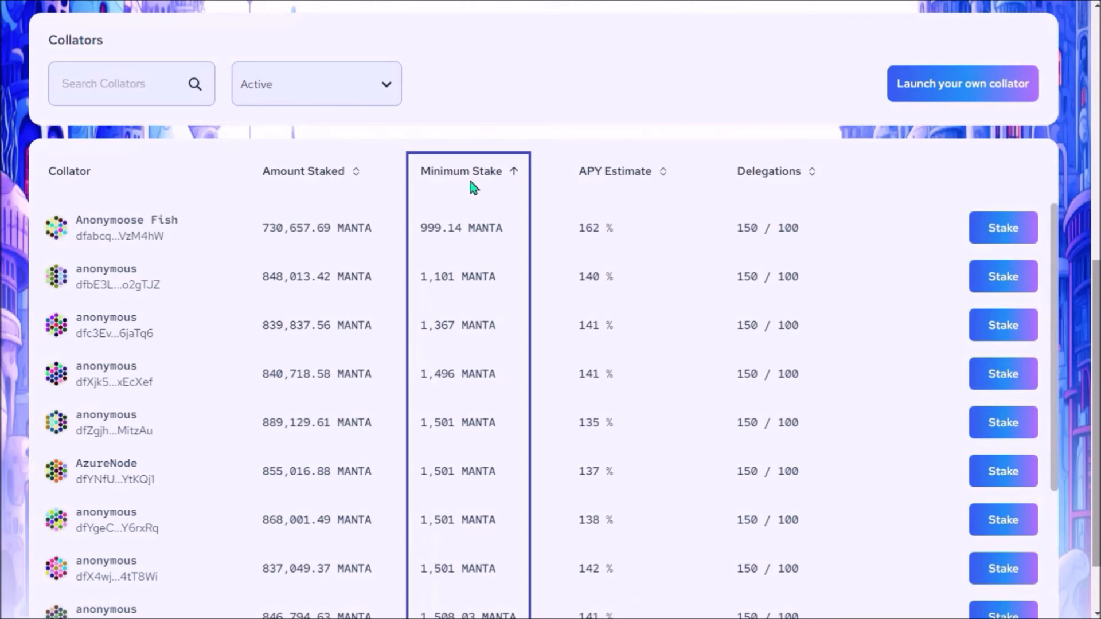
{"action": "mouse_move", "coordinate": [484, 199]}
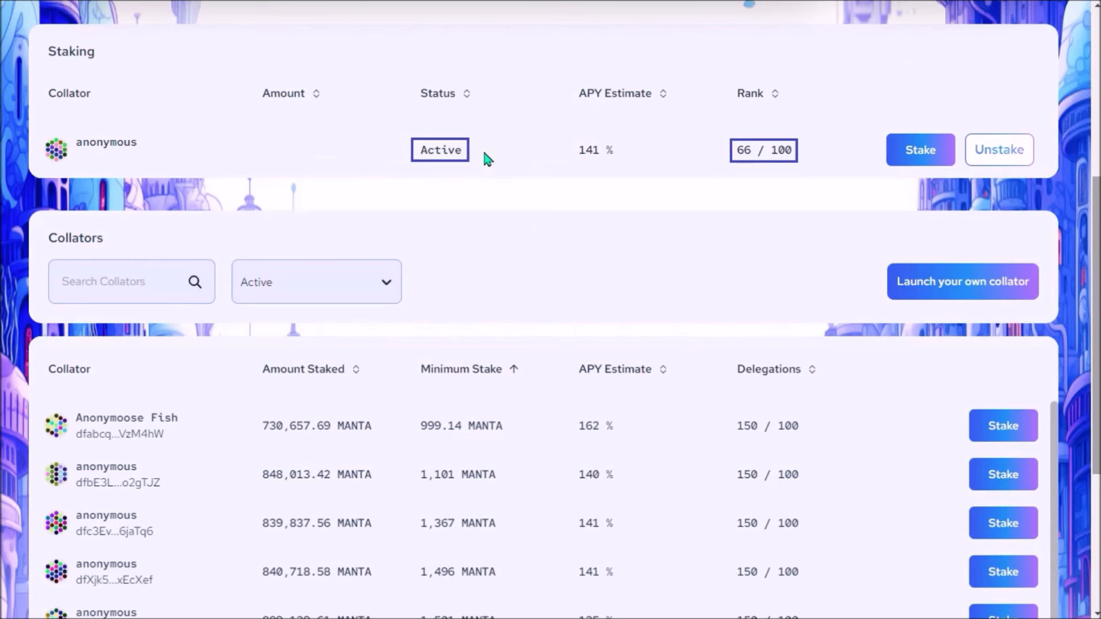
{"action": "mouse_move", "coordinate": [772, 167]}
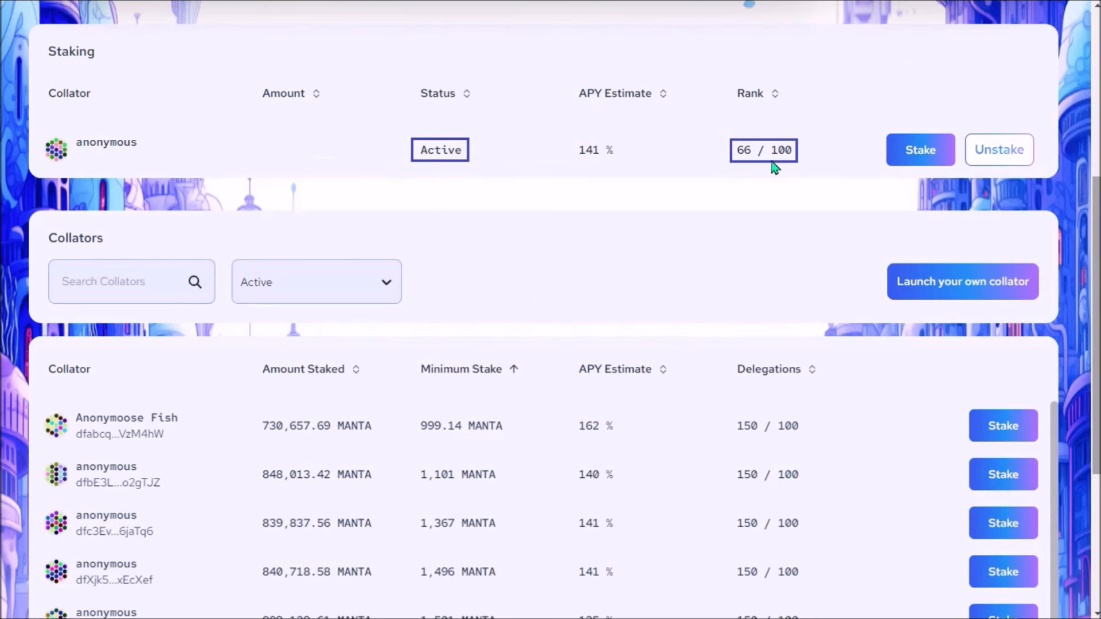
Scroll the collator table sorted by minimum stake, from Anonymoose Fish at 999.14 MANTA down to the active rank-66 stake.
{"action": "scroll", "scroll_direction": "down", "scroll_amount": 3}
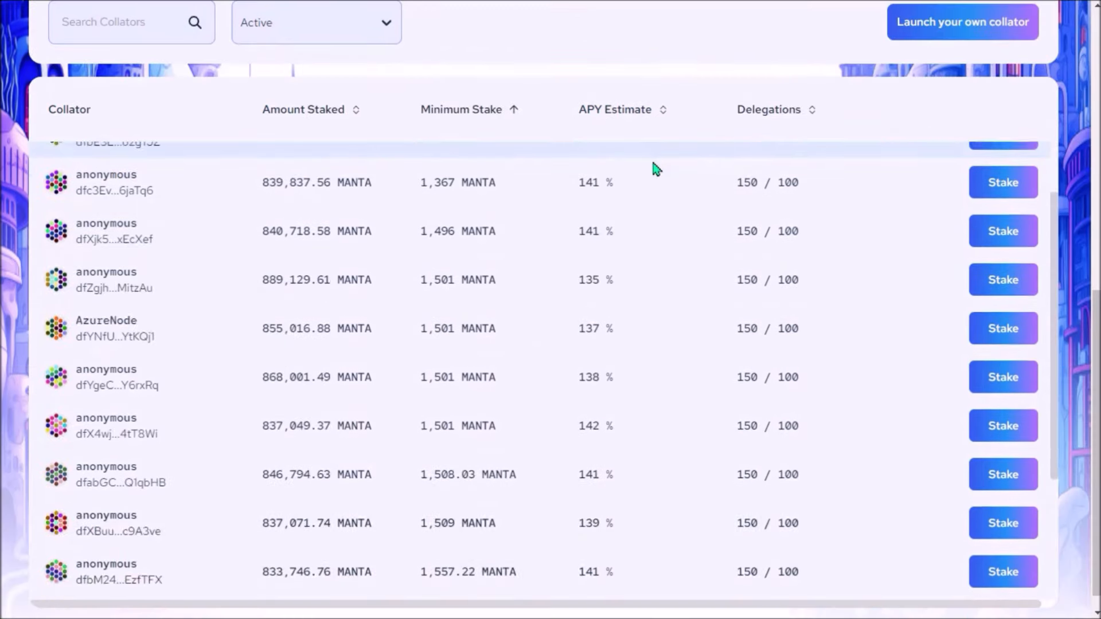
{"action": "scroll", "scroll_direction": "down", "scroll_amount": 3}
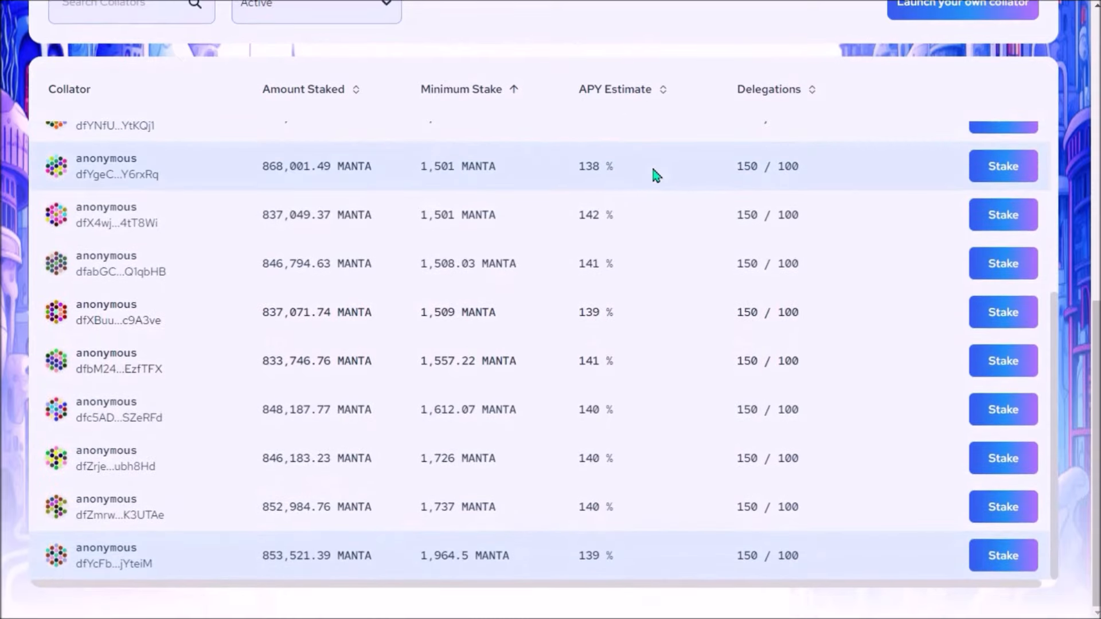
{"action": "mouse_move", "coordinate": [633, 499]}
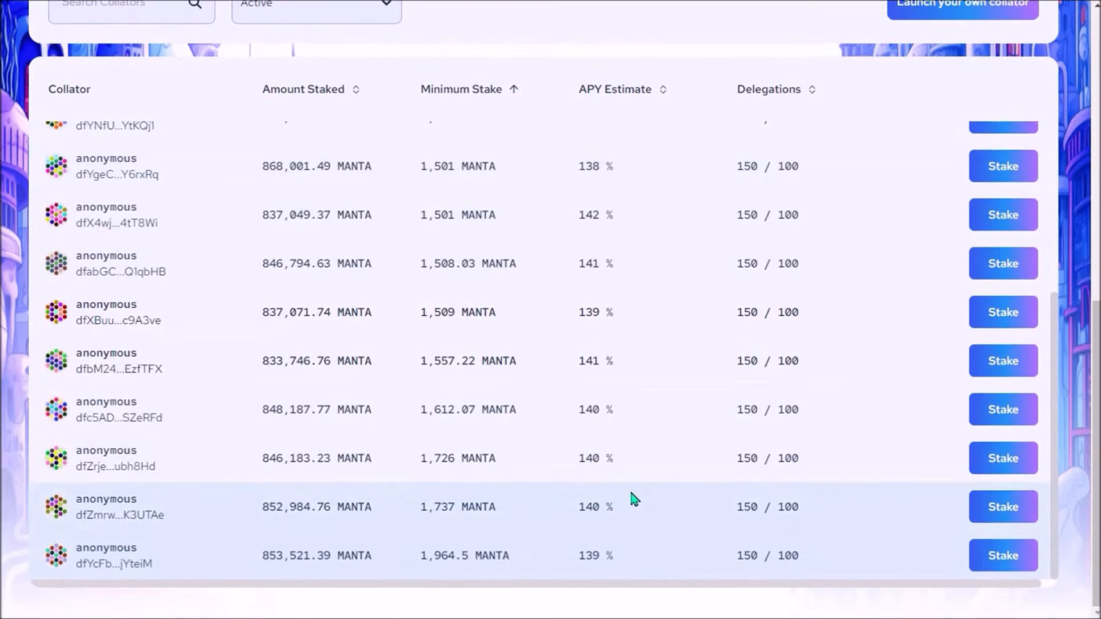
{"action": "scroll", "scroll_direction": "up", "scroll_amount": 3}
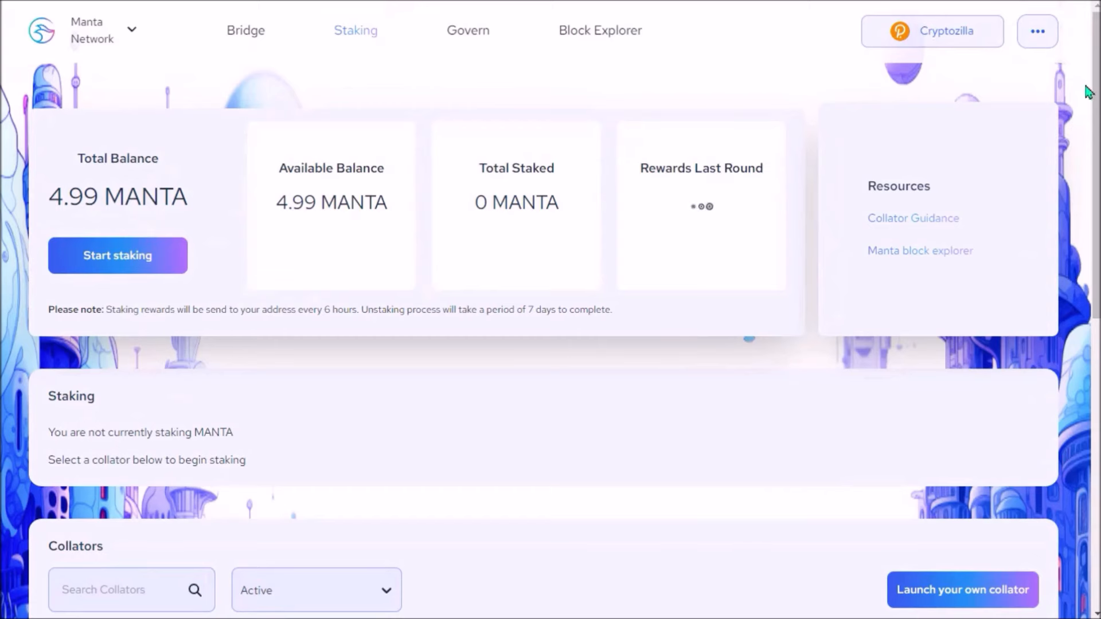
{"action": "scroll", "scroll_direction": "down", "scroll_amount": 3}
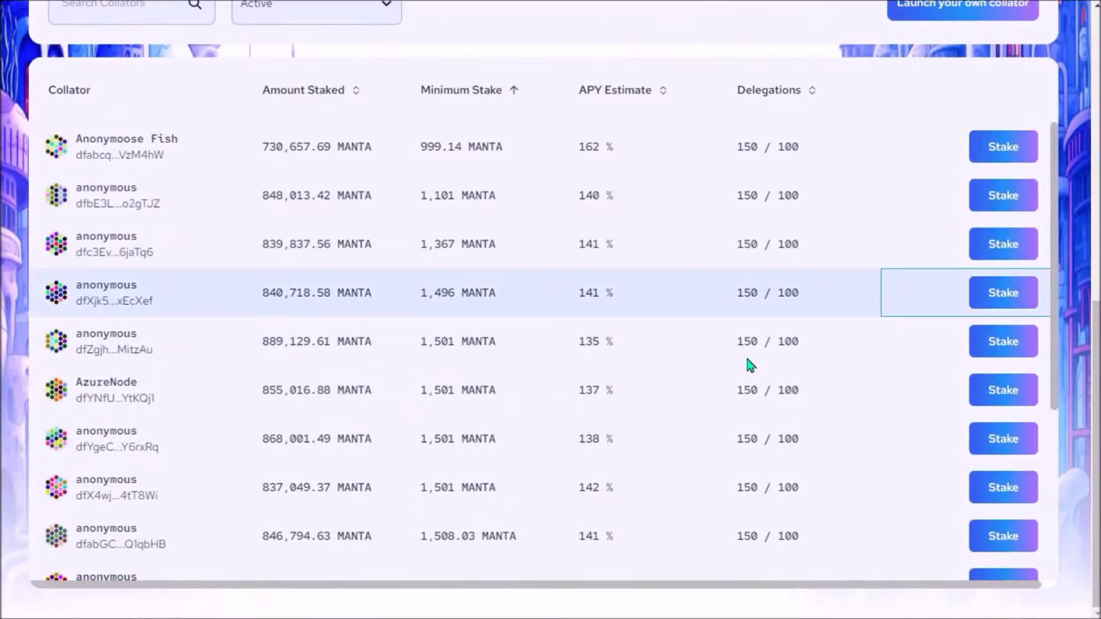
{"action": "left_click", "coordinate": [1003, 292]}
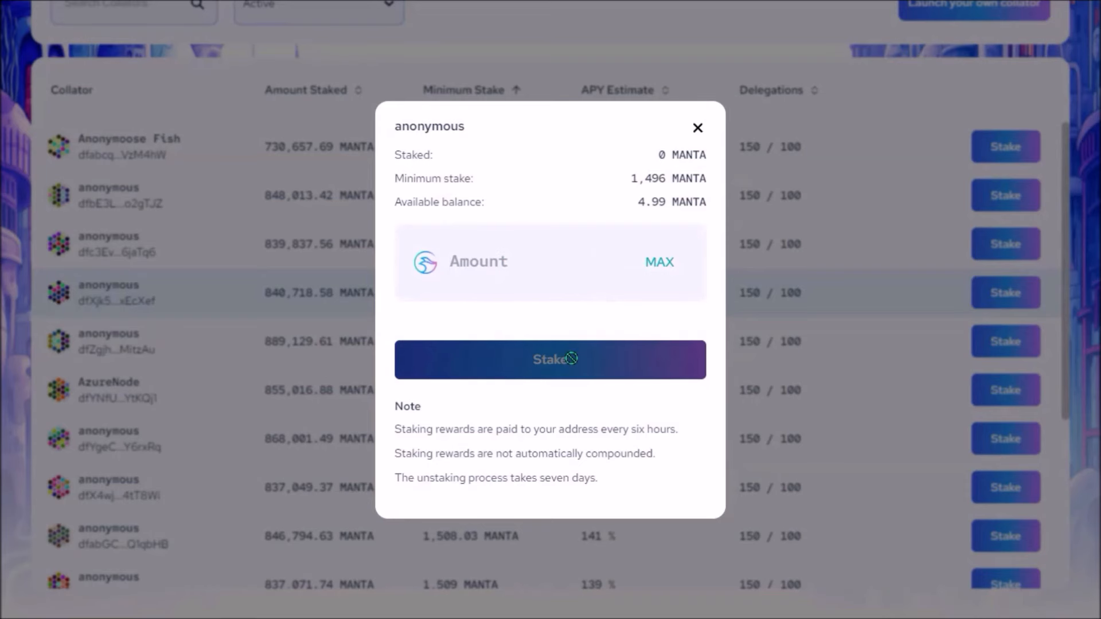
{"action": "left_click", "coordinate": [698, 128]}
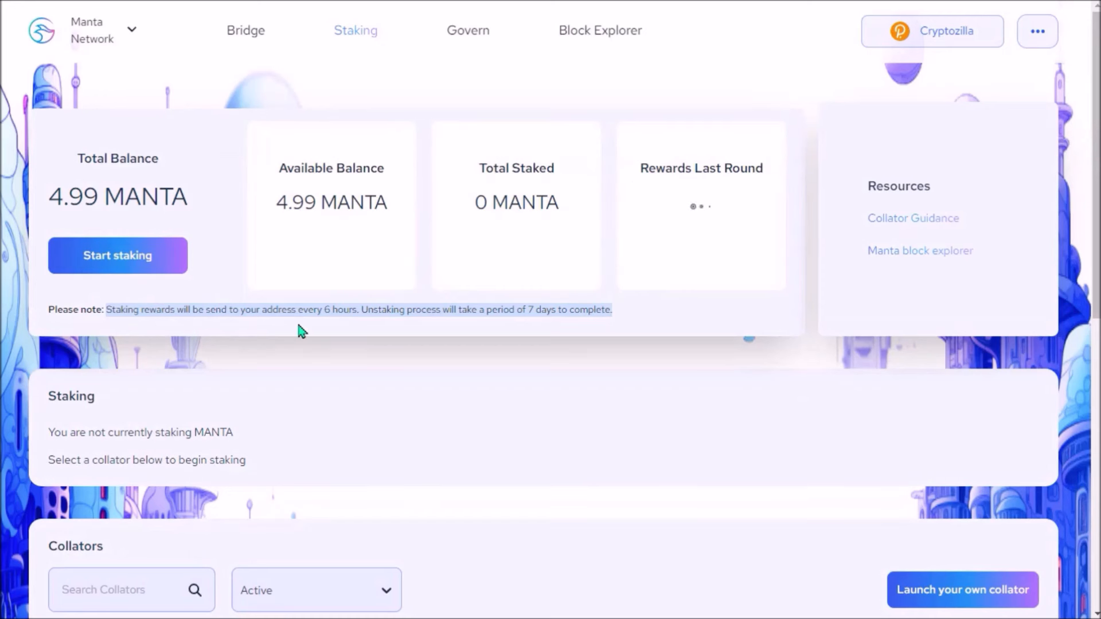
{"action": "mouse_move", "coordinate": [573, 265]}
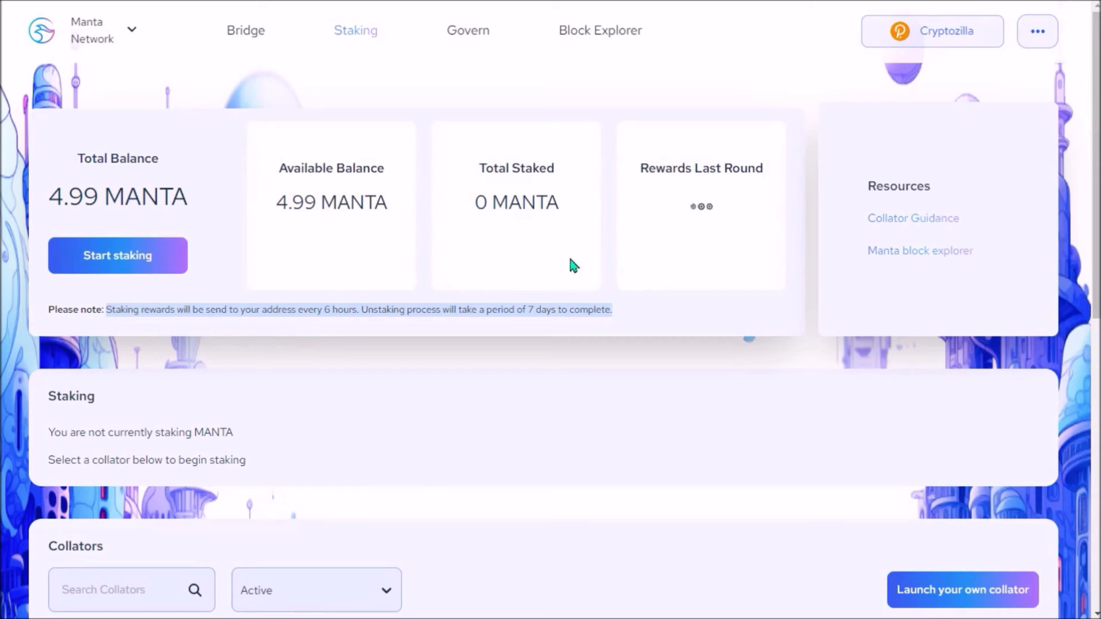
{"action": "mouse_move", "coordinate": [742, 177]}
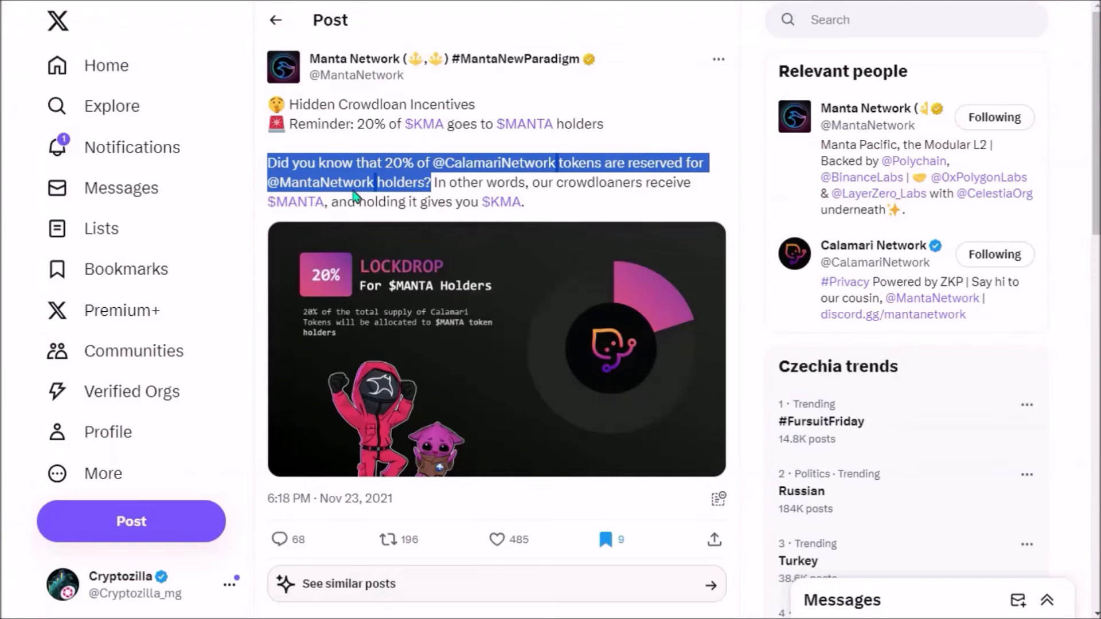
{"action": "mouse_move", "coordinate": [357, 453]}
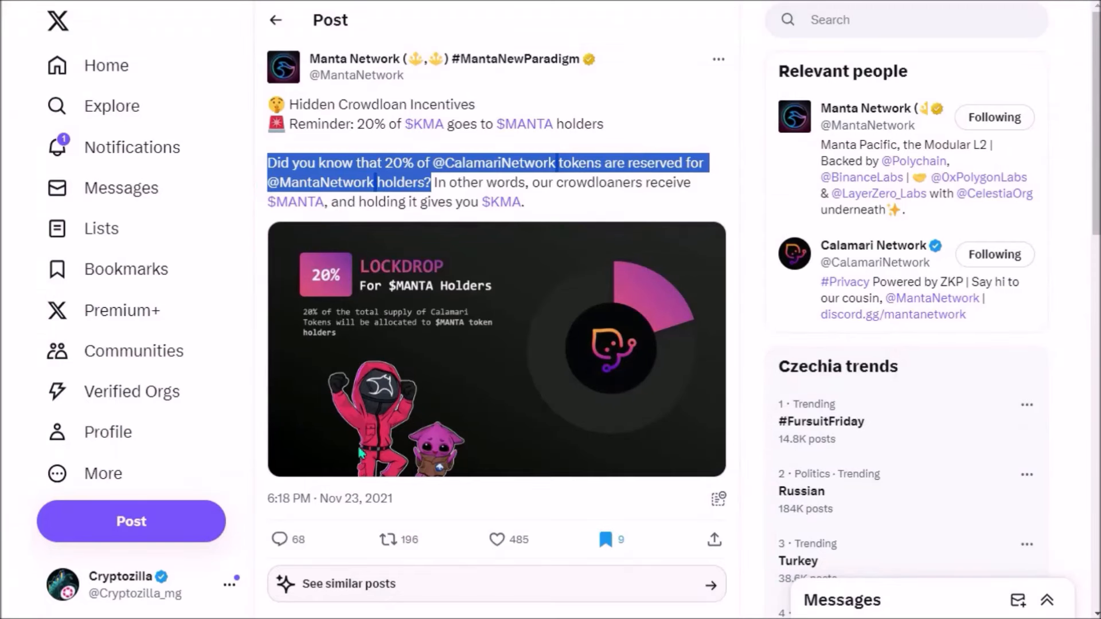
{"action": "mouse_move", "coordinate": [457, 324]}
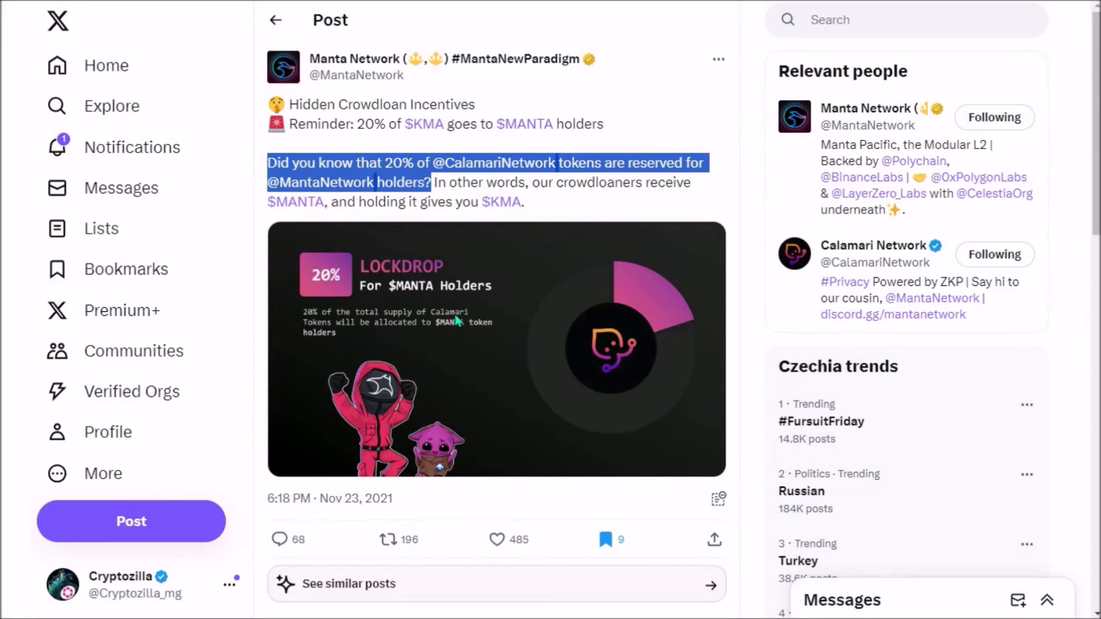
{"action": "mouse_move", "coordinate": [449, 213]}
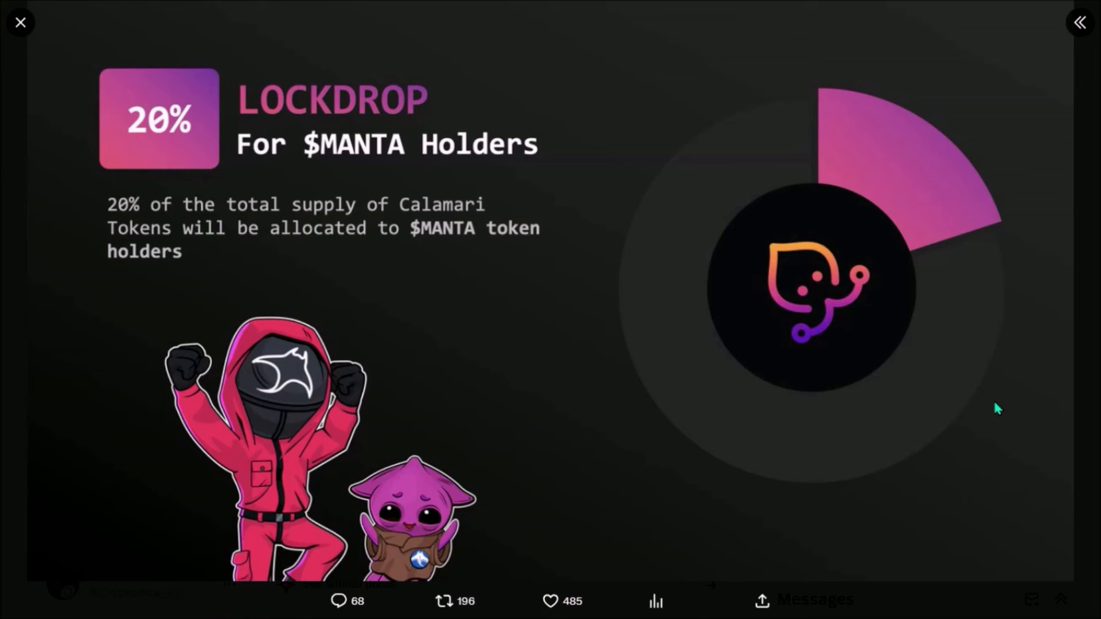
{"action": "mouse_move", "coordinate": [1080, 302]}
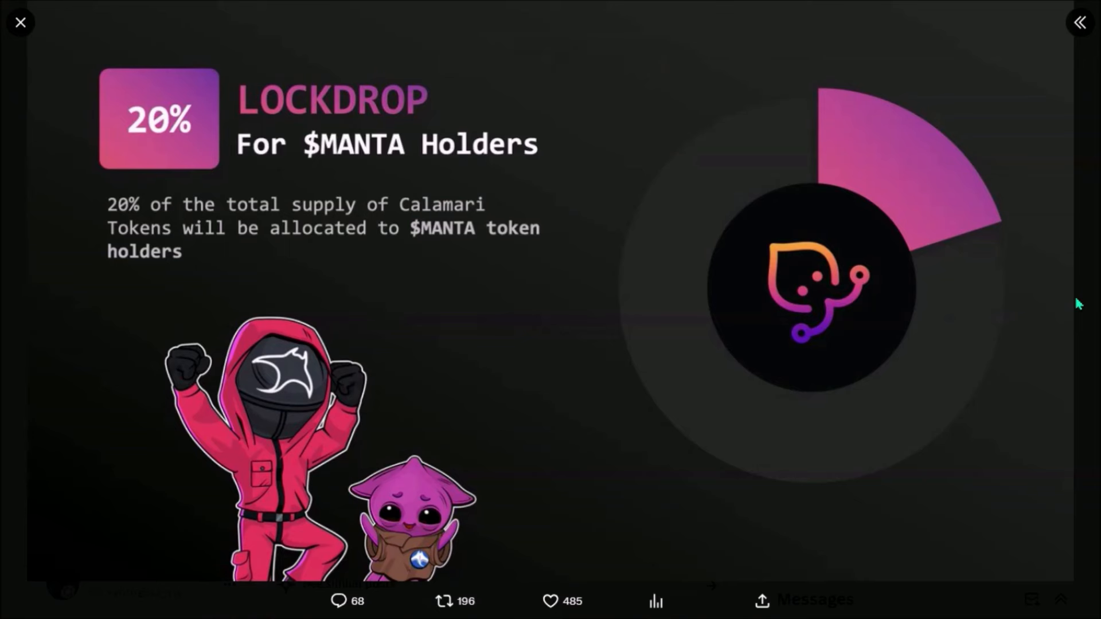
Close the enlarged lockdrop image before viewing Calamari KMA distribution on Subscan.
{"action": "left_click", "coordinate": [21, 22]}
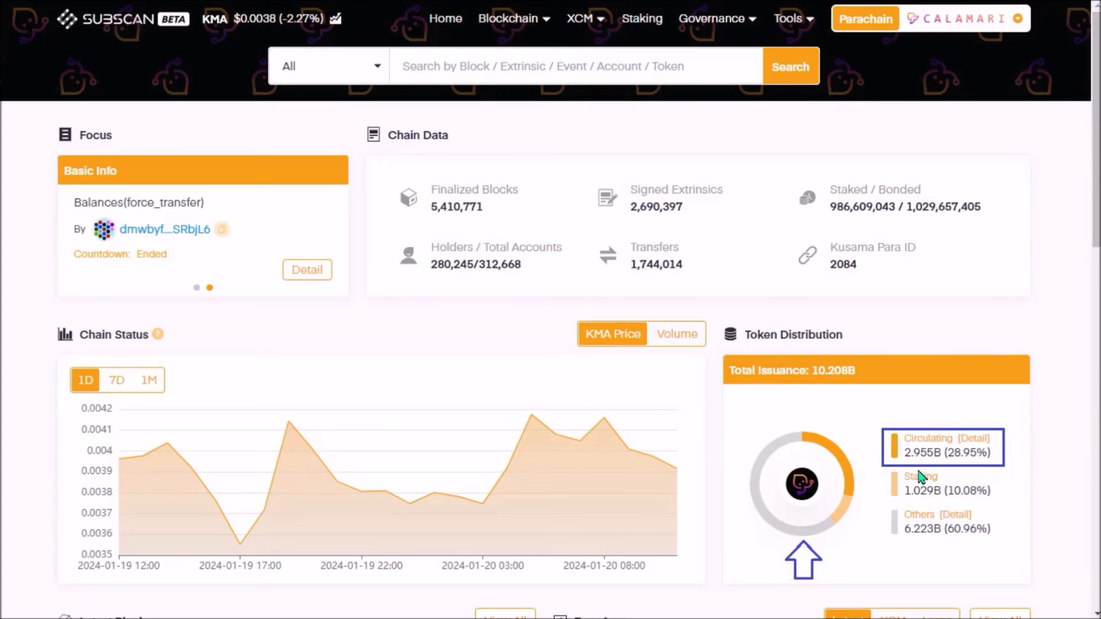
{"action": "mouse_move", "coordinate": [982, 474]}
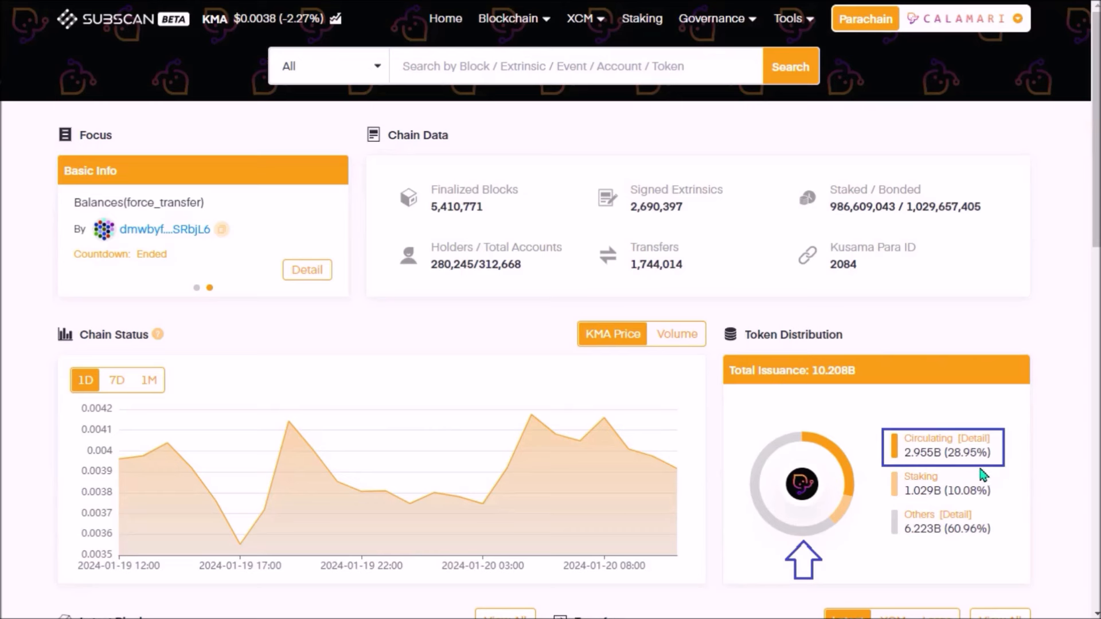